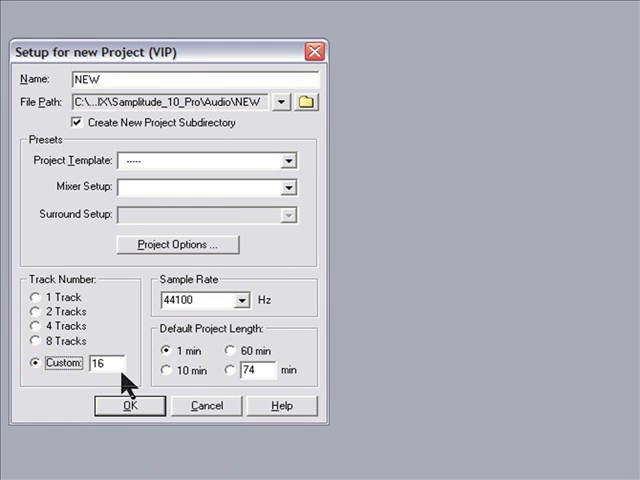
Step: Set the project length to 5 minutes and name it 'Getting Started'
{"action": "left_click", "coordinate": [232, 378]}
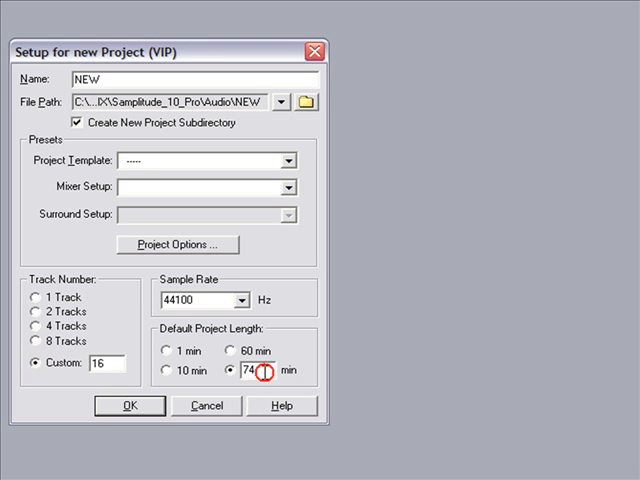
{"action": "type", "text": "5"}
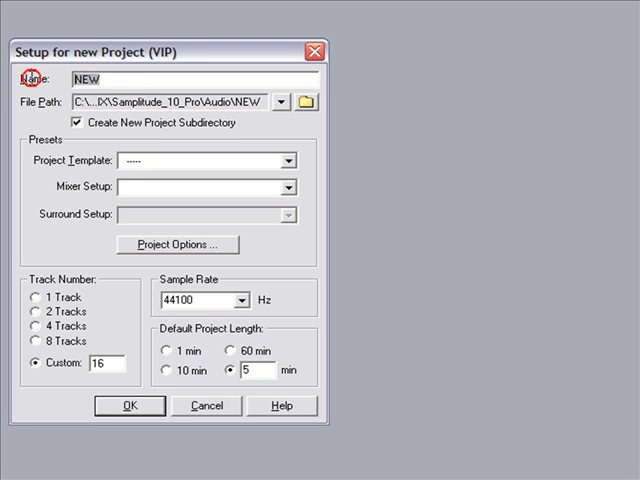
{"action": "type", "text": "Getting Started"}
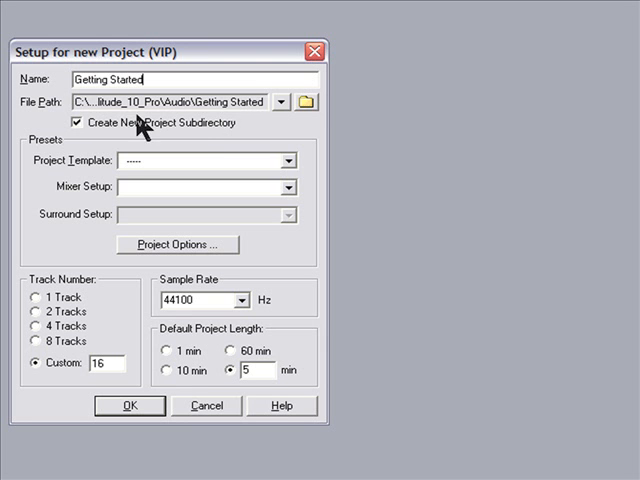
Step: Choose the Getting Started folder as the project's save location
{"action": "left_click", "coordinate": [308, 100]}
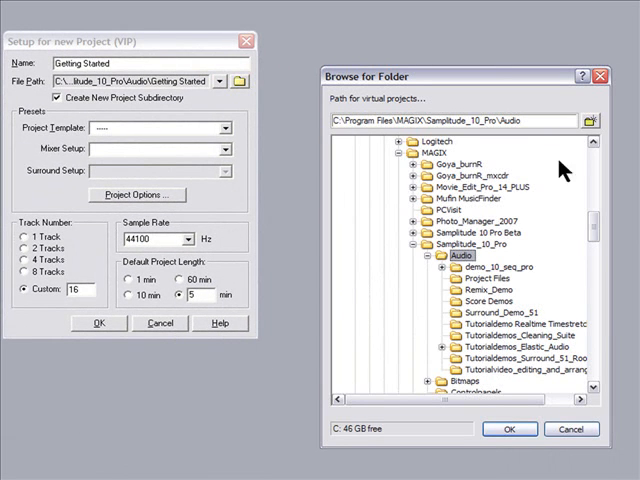
{"action": "scroll", "scroll_direction": "down", "scroll_amount": 3}
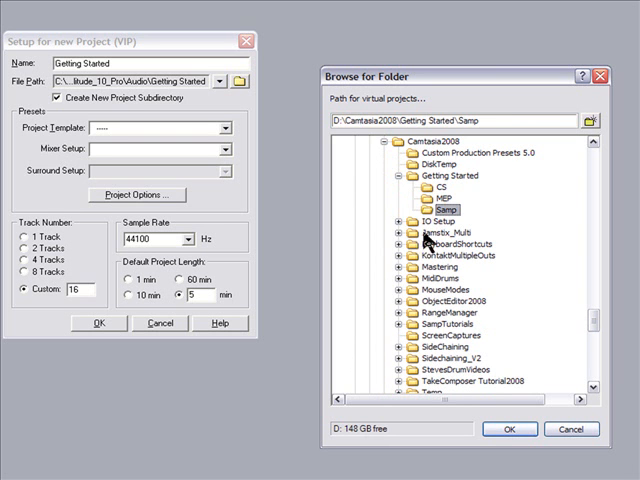
{"action": "left_click", "coordinate": [516, 428]}
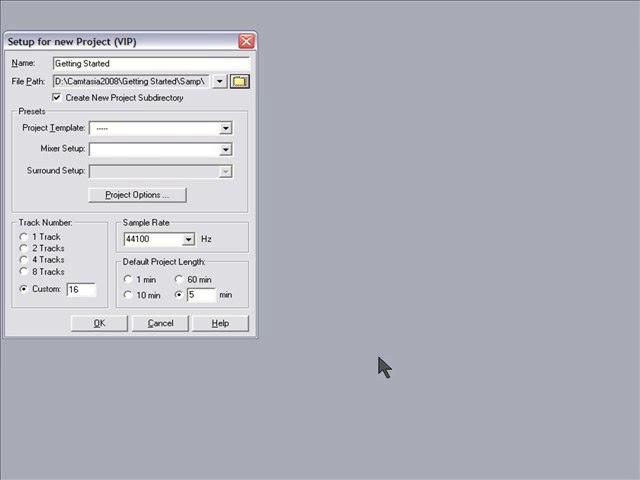
{"action": "mouse_move", "coordinate": [72, 108]}
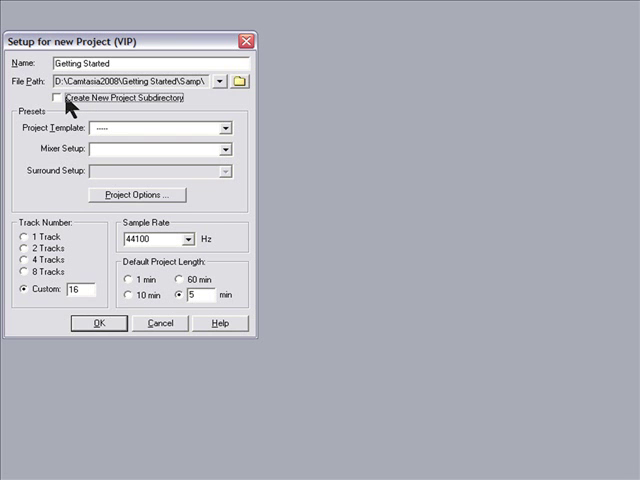
Step: Review the project options (snap, autosave) and edit the BPM value in the Bar/BPM section
{"action": "left_click", "coordinate": [136, 194]}
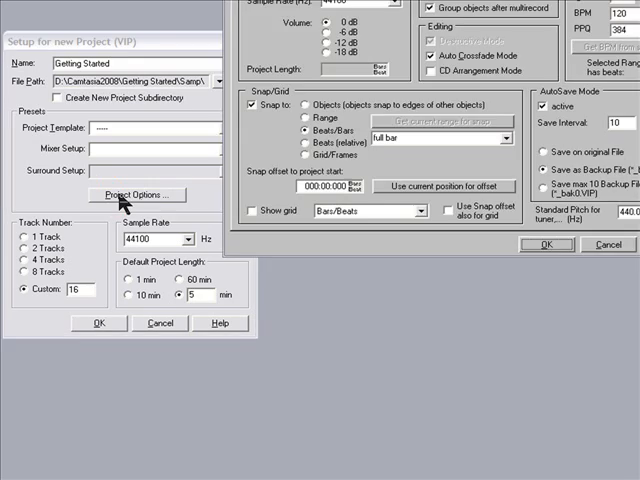
{"action": "left_click", "coordinate": [138, 194]}
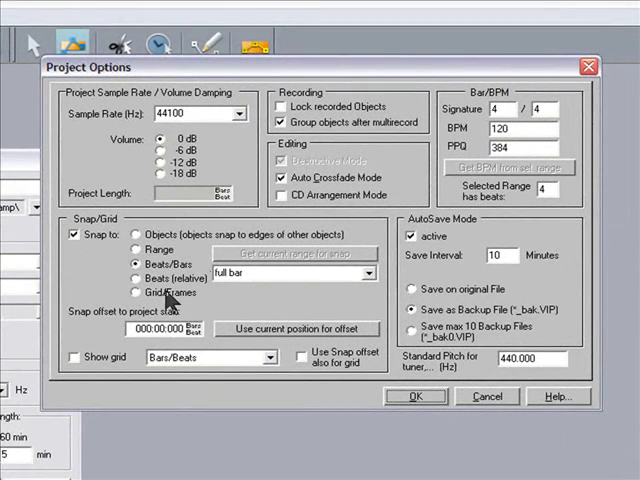
{"action": "mouse_move", "coordinate": [184, 190]}
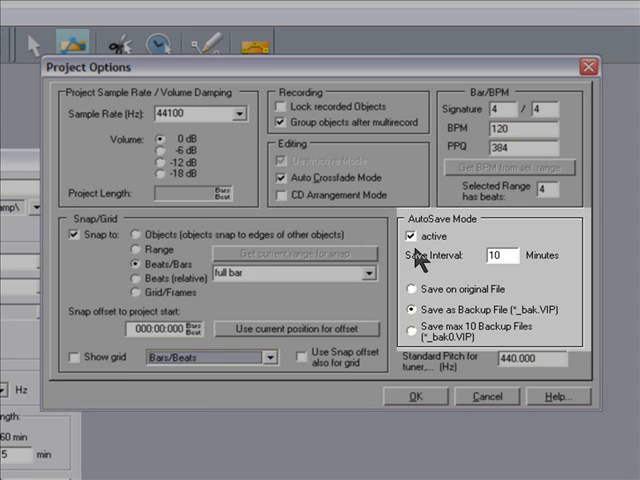
{"action": "mouse_move", "coordinate": [512, 288]}
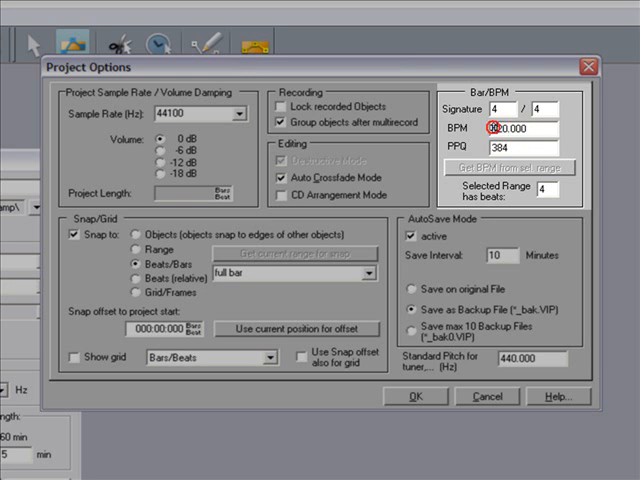
{"action": "type", "text": "130"}
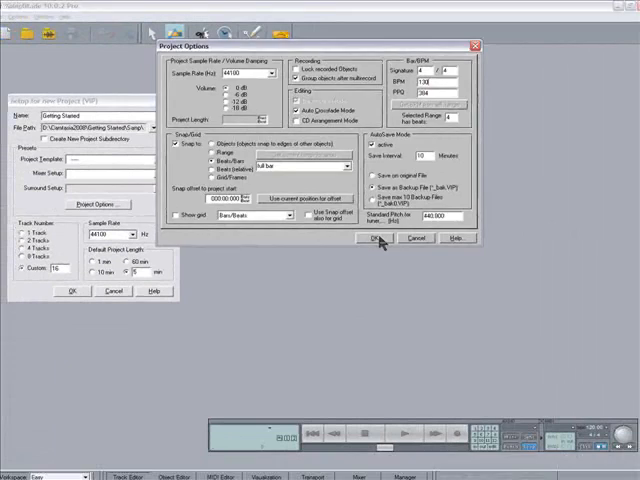
Step: Accept the options and create the Getting Started project with its 16 empty tracks
{"action": "left_click", "coordinate": [380, 238]}
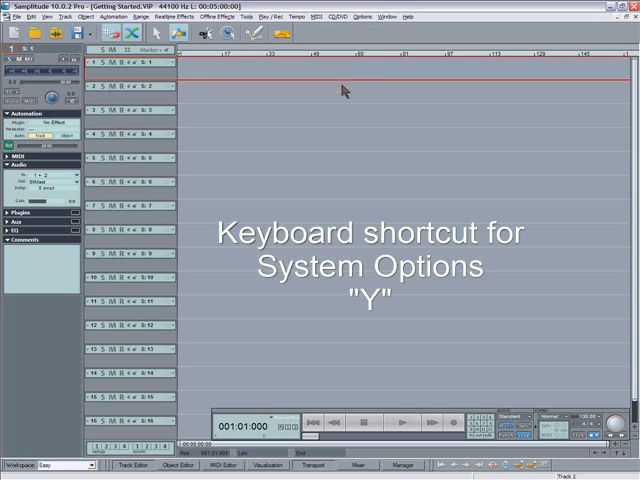
Step: In System Options > Audio System, lower the ASIO buffer to 256 samples, then go to Audio Devices
{"action": "key", "text": "y"}
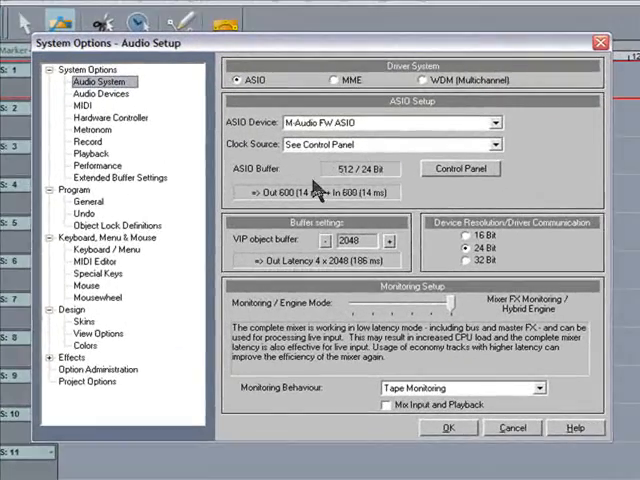
{"action": "mouse_move", "coordinate": [278, 178]}
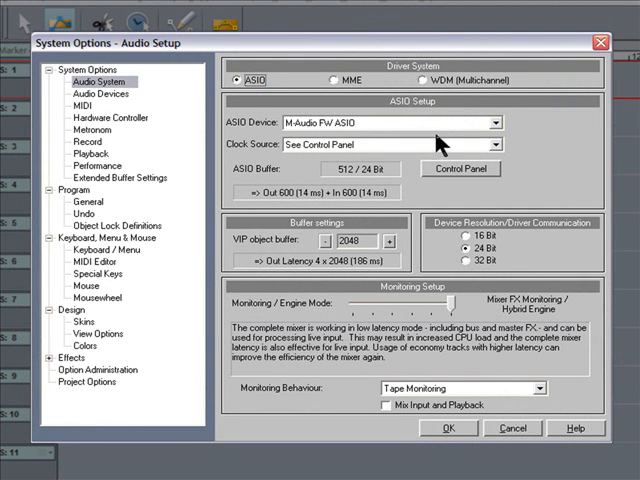
{"action": "left_click", "coordinate": [496, 122]}
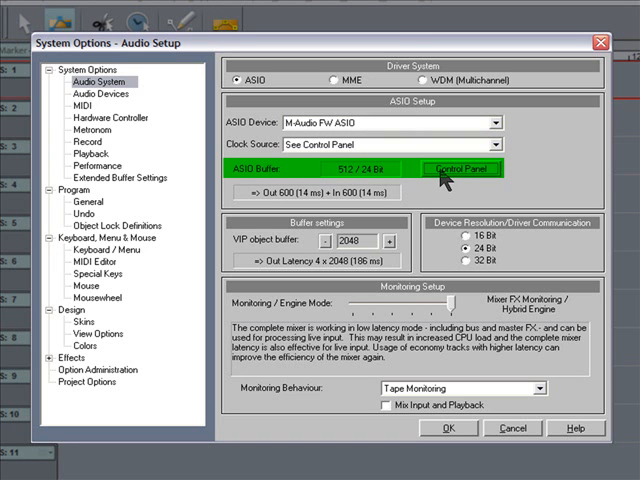
{"action": "left_click", "coordinate": [468, 166]}
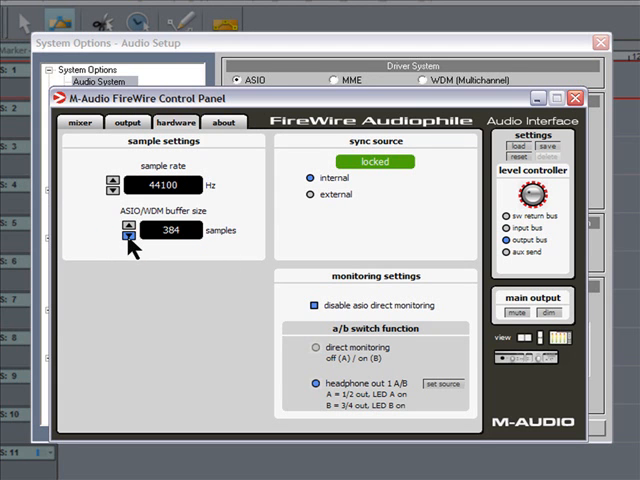
{"action": "left_click", "coordinate": [116, 238]}
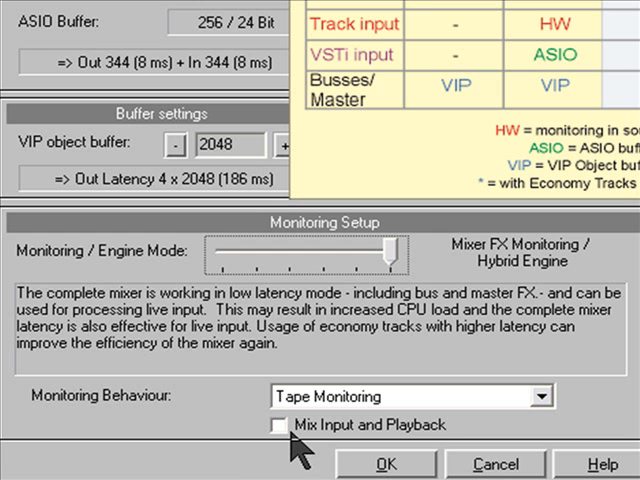
{"action": "left_click", "coordinate": [280, 424]}
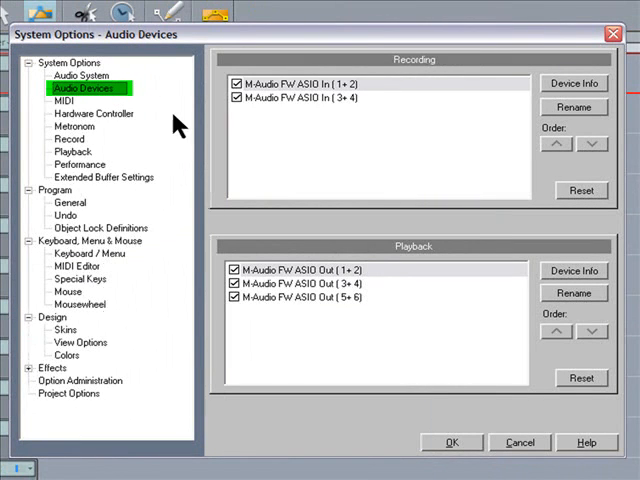
{"action": "mouse_move", "coordinate": [288, 144]}
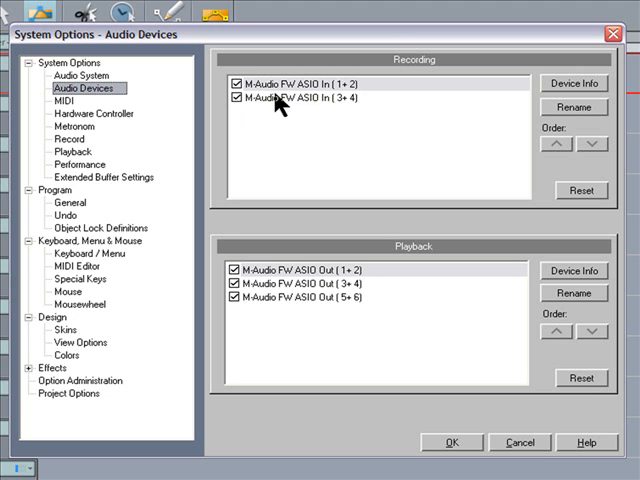
{"action": "mouse_move", "coordinate": [276, 120]}
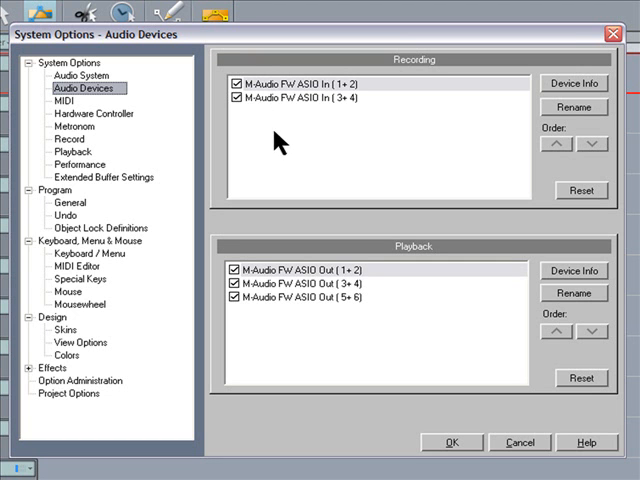
{"action": "mouse_move", "coordinate": [268, 272]}
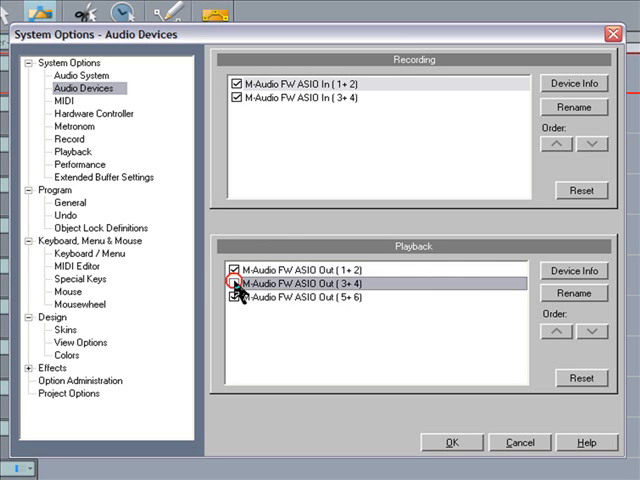
Step: Leave only M-Audio FW ASIO Out (1+2) enabled for playback, keeping both recording inputs on
{"action": "left_click", "coordinate": [232, 290]}
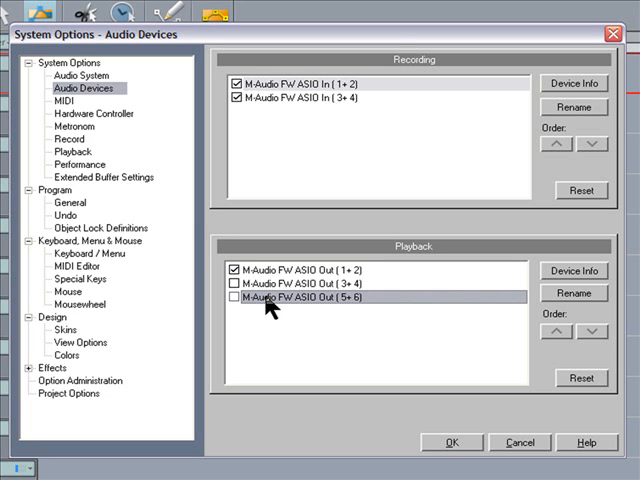
{"action": "left_click", "coordinate": [76, 100]}
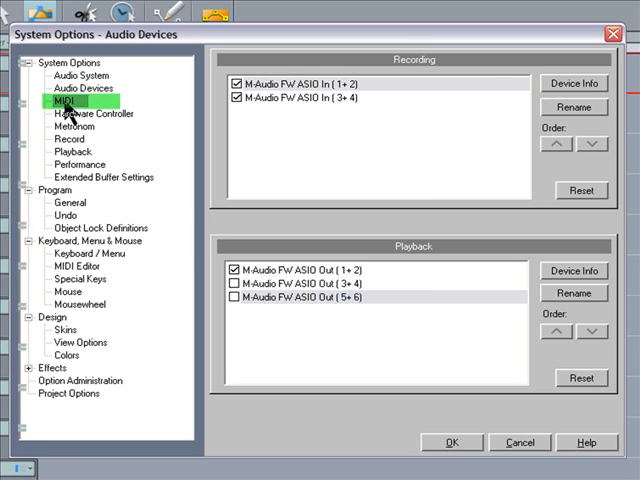
Step: Enable FW AP MIDI as MIDI input, output and global record/play device
{"action": "left_click", "coordinate": [76, 108]}
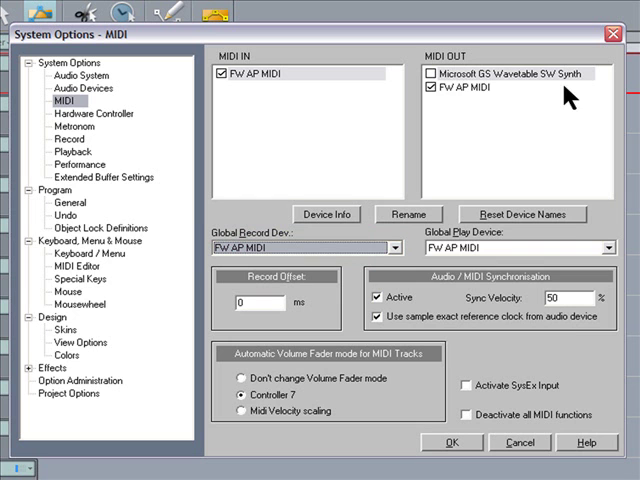
{"action": "left_click", "coordinate": [608, 244]}
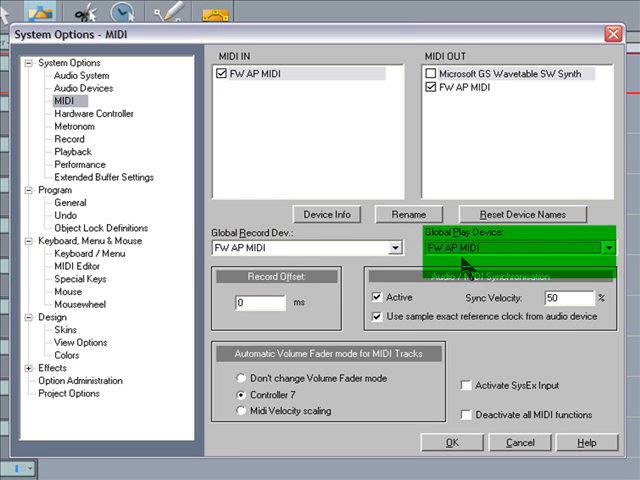
{"action": "mouse_move", "coordinate": [488, 264]}
{"action": "type", "text": "100"}
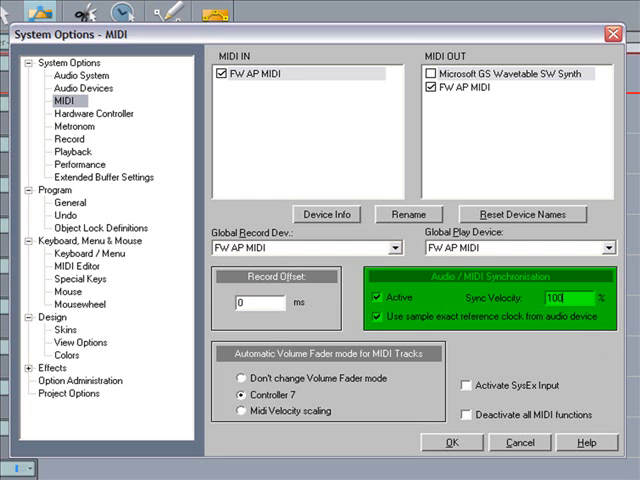
{"action": "mouse_move", "coordinate": [430, 304]}
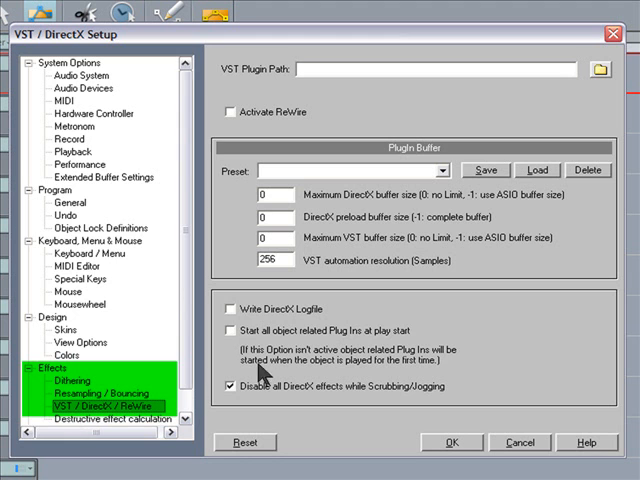
{"action": "mouse_move", "coordinate": [596, 80]}
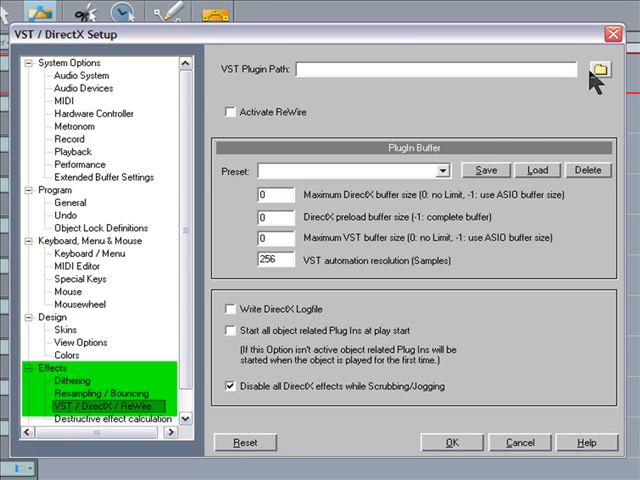
Step: Point the VST plug-in path to the VstPlugins folder inside the Samplitude 10 Pro program folder
{"action": "left_click", "coordinate": [600, 68]}
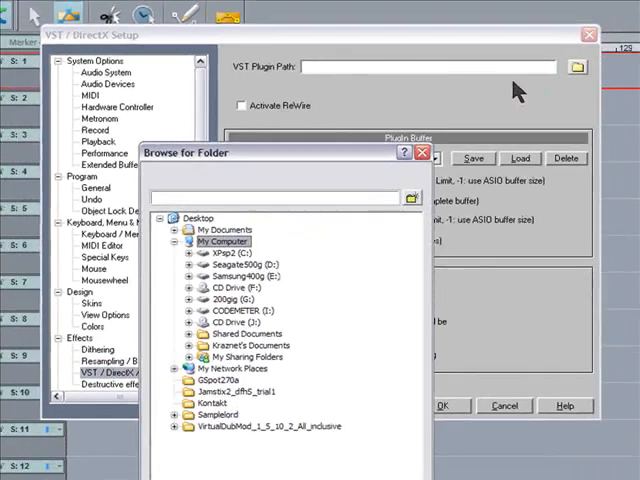
{"action": "left_click", "coordinate": [190, 256]}
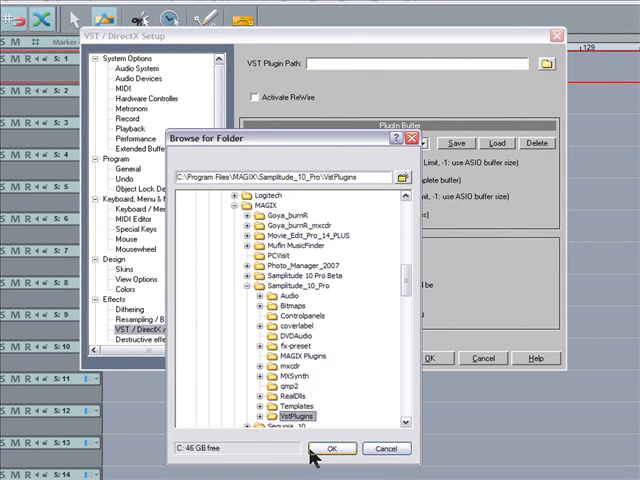
{"action": "left_click", "coordinate": [334, 448]}
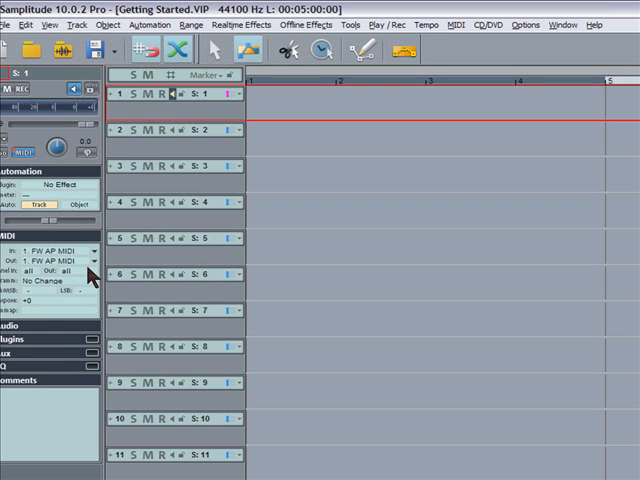
Step: Load Jamstix2 on track 1 with simple routing, audio and MIDI on the same track
{"action": "left_click", "coordinate": [92, 262]}
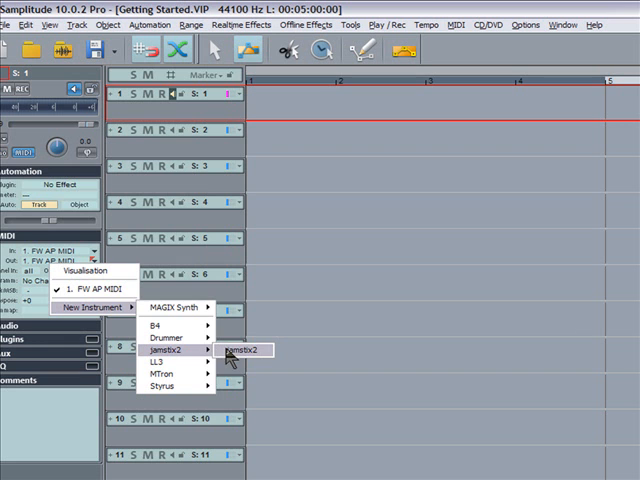
{"action": "left_click", "coordinate": [244, 352]}
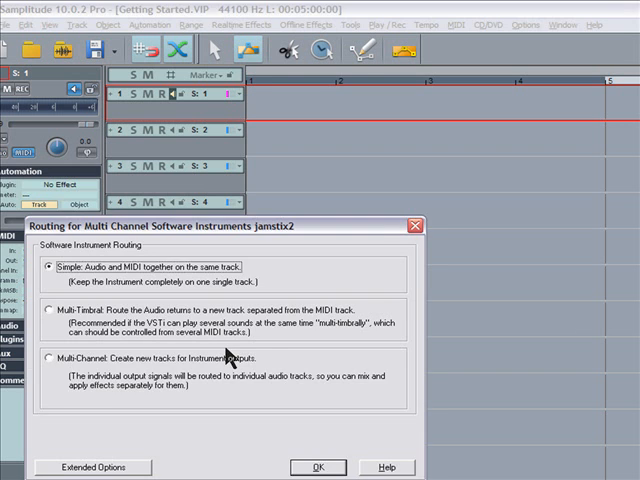
{"action": "left_click", "coordinate": [80, 136]}
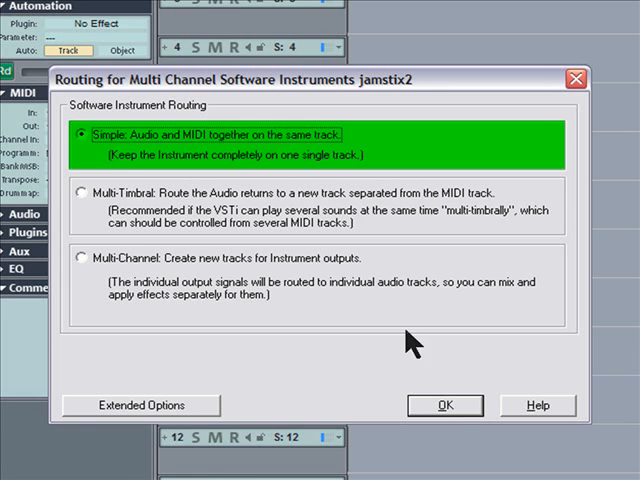
{"action": "left_click", "coordinate": [448, 404]}
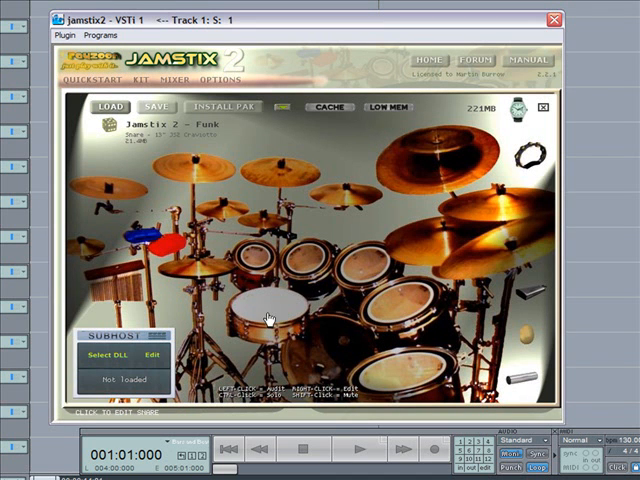
Step: Switch Jamstix into Drum Module Mode and close its window
{"action": "left_click", "coordinate": [406, 304]}
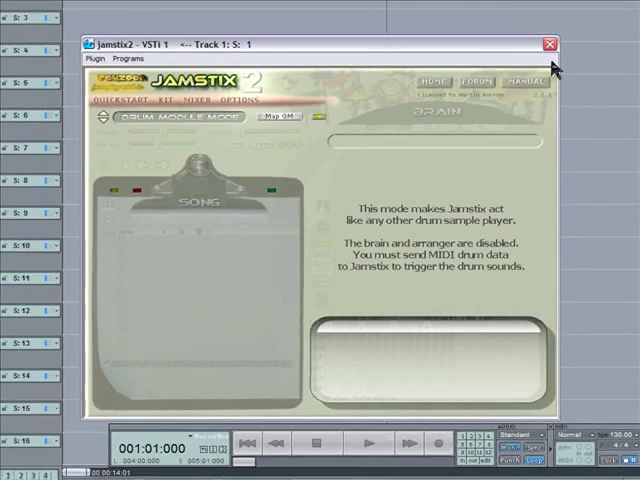
{"action": "left_click", "coordinate": [548, 38]}
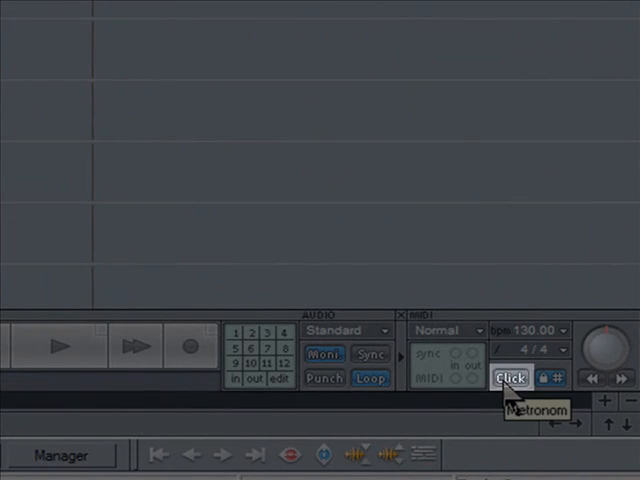
Step: Make the metronome active while recording and set the record mode to Overdub
{"action": "left_click", "coordinate": [512, 376]}
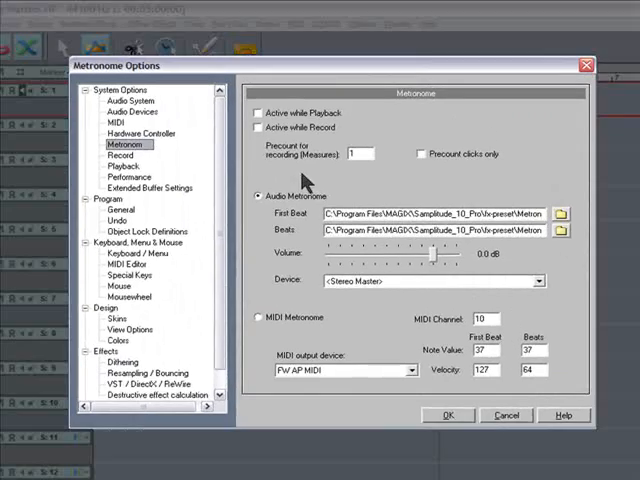
{"action": "left_click", "coordinate": [256, 128]}
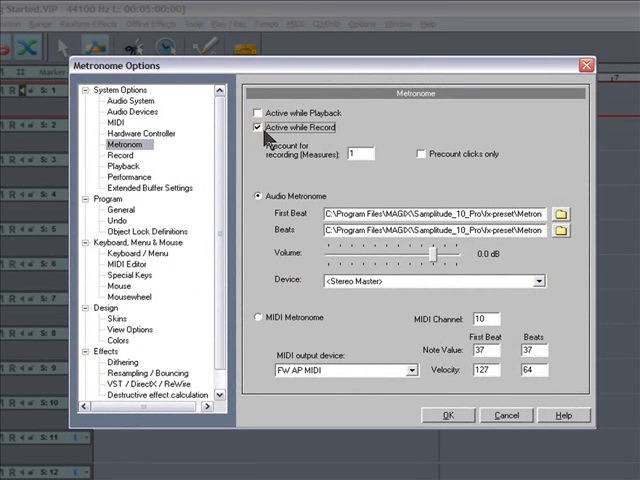
{"action": "left_click", "coordinate": [358, 152]}
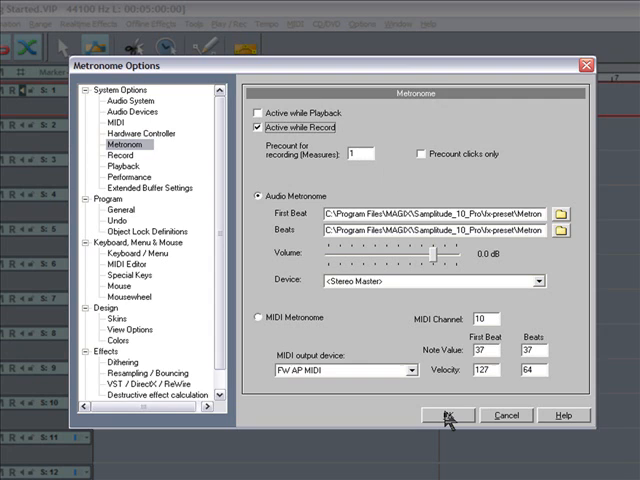
{"action": "left_click", "coordinate": [452, 420]}
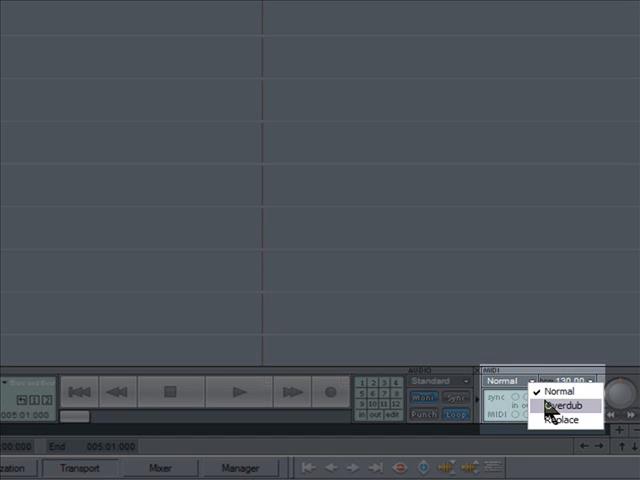
{"action": "left_click", "coordinate": [556, 402]}
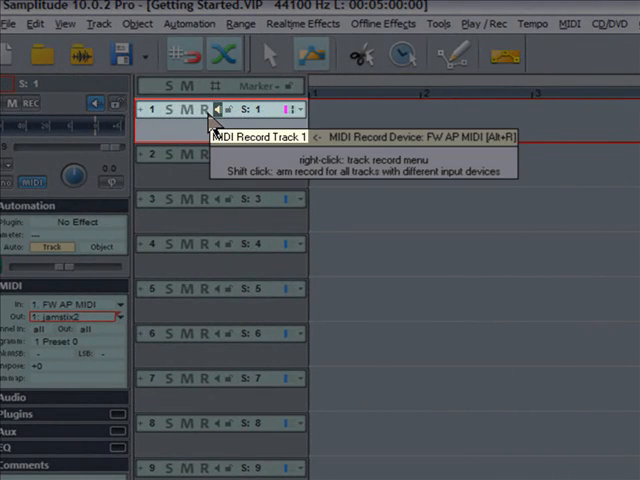
Step: Arm track 1 for recording and start renaming it as the drum track ('DR...')
{"action": "left_click", "coordinate": [204, 112]}
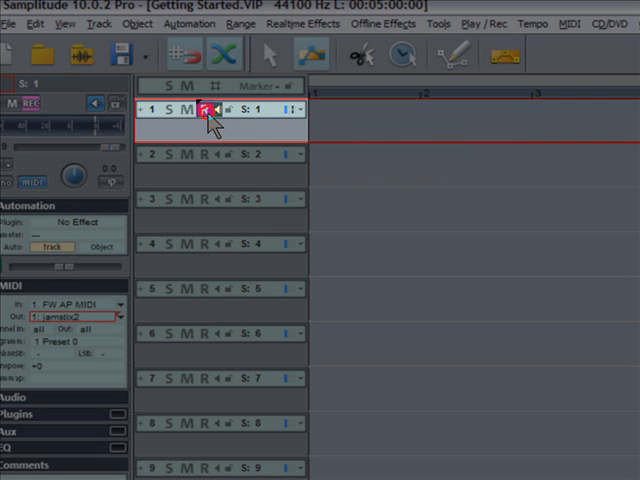
{"action": "left_click", "coordinate": [204, 110]}
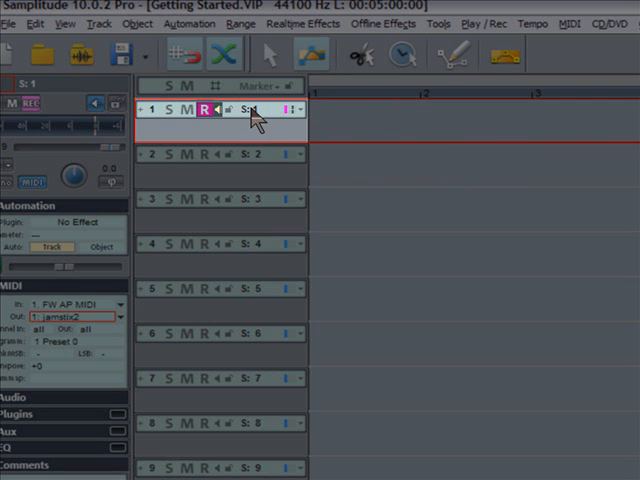
{"action": "type", "text": "DRUMS"}
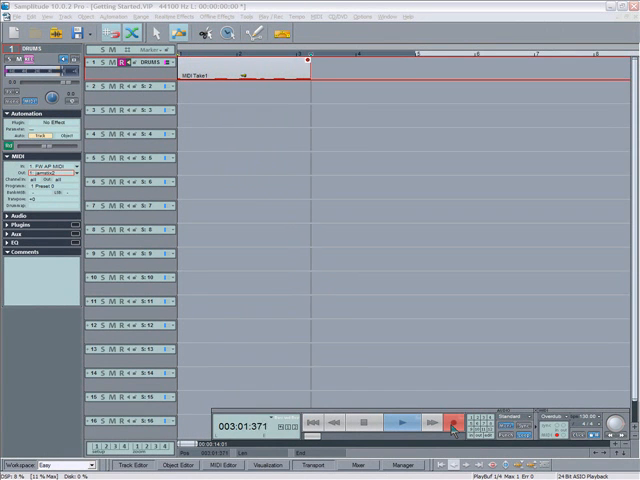
Step: Record the Jamstix drum MIDI take onto track 1 from the song start, then stop
{"action": "left_click", "coordinate": [446, 432]}
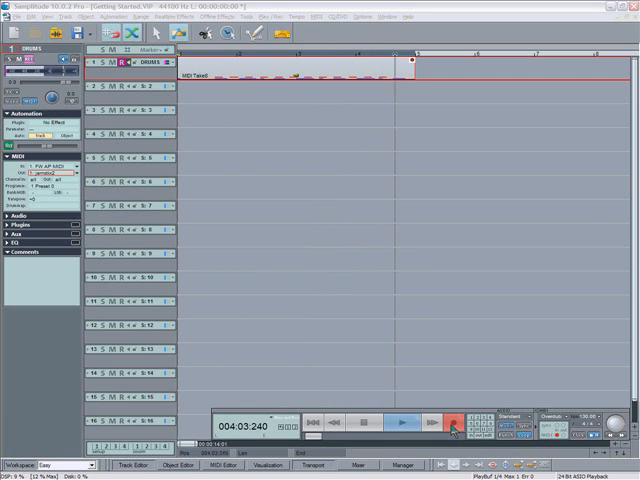
{"action": "left_click", "coordinate": [450, 420]}
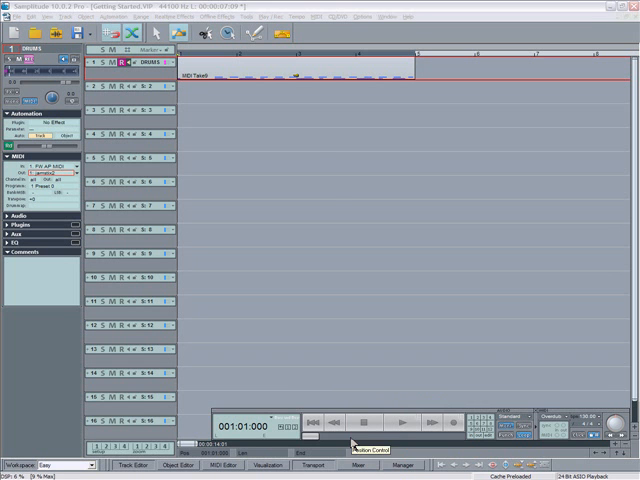
{"action": "left_click", "coordinate": [300, 78]}
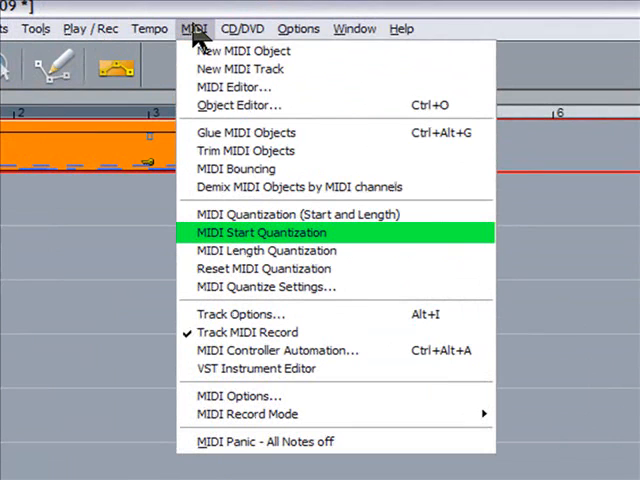
{"action": "mouse_move", "coordinate": [244, 240]}
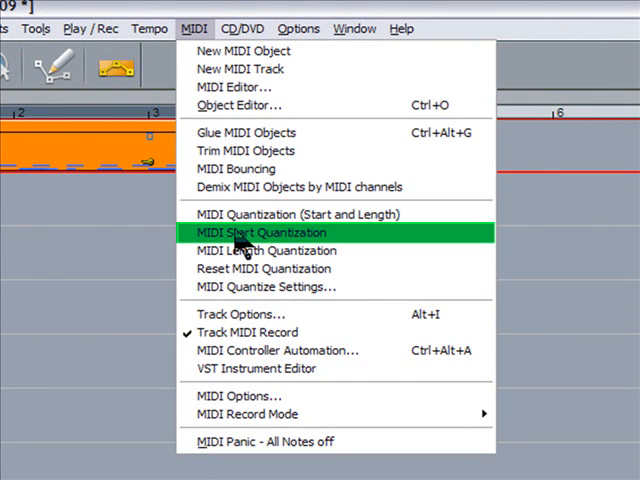
Step: Apply MIDI Start Quantization to snap every drum note start to the grid
{"action": "left_click", "coordinate": [262, 232]}
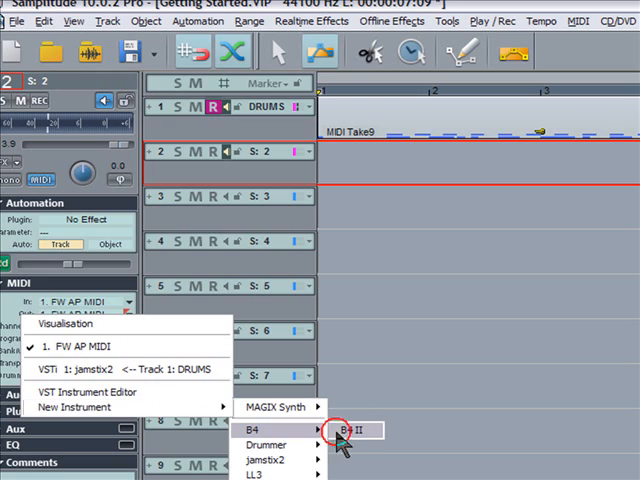
Step: Load the B4 II organ as track 2's instrument and arm track 2 for recording
{"action": "left_click", "coordinate": [358, 432]}
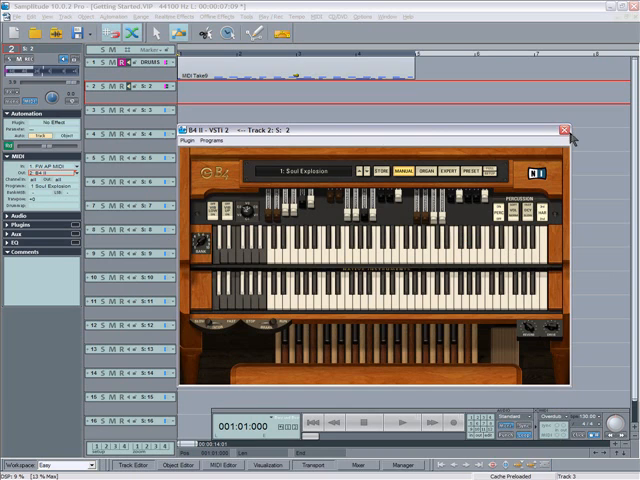
{"action": "left_click", "coordinate": [564, 128]}
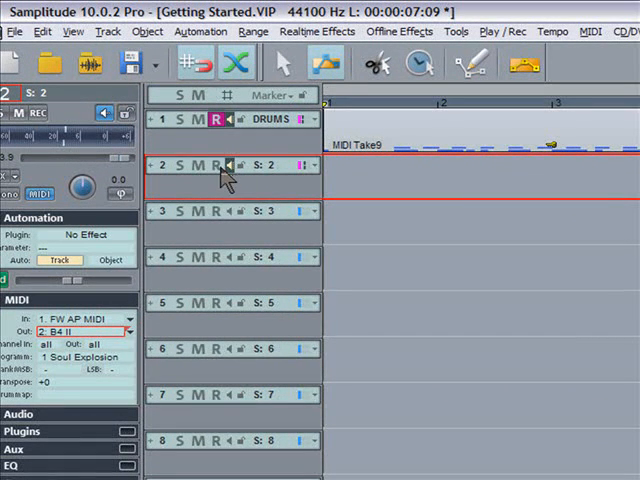
{"action": "left_click", "coordinate": [212, 164]}
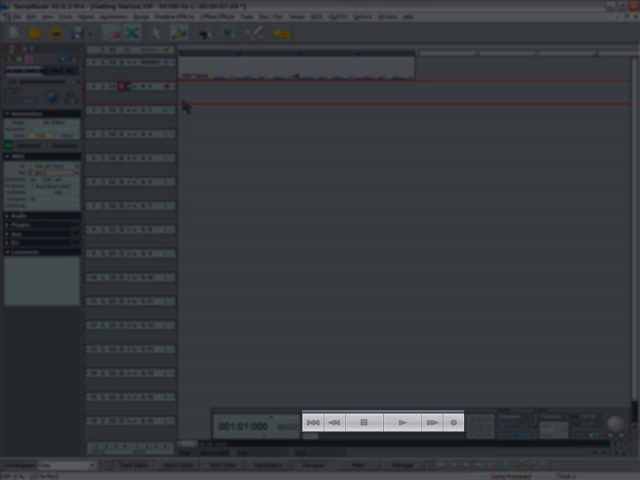
Step: Record the organ MIDI take on track 2 from the song start, stop, and deselect it
{"action": "left_click", "coordinate": [452, 420]}
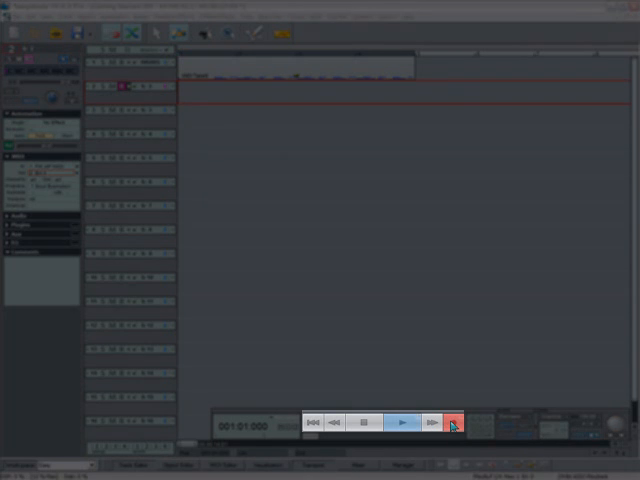
{"action": "left_click", "coordinate": [456, 420]}
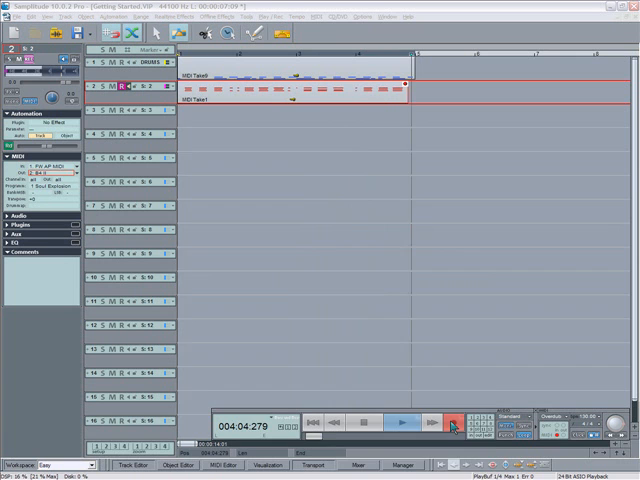
{"action": "left_click", "coordinate": [452, 424]}
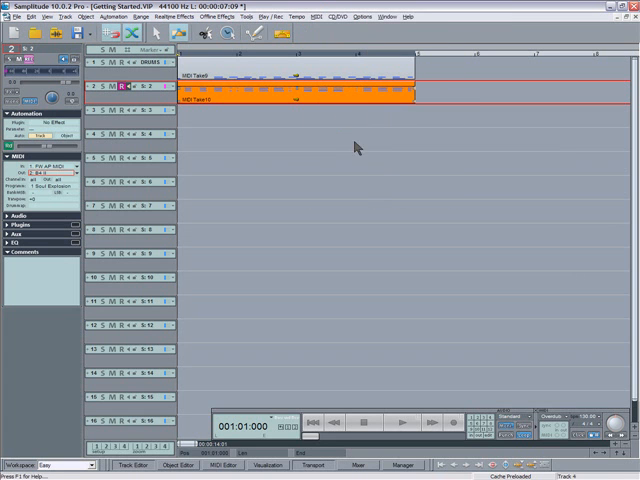
{"action": "left_click", "coordinate": [398, 420]}
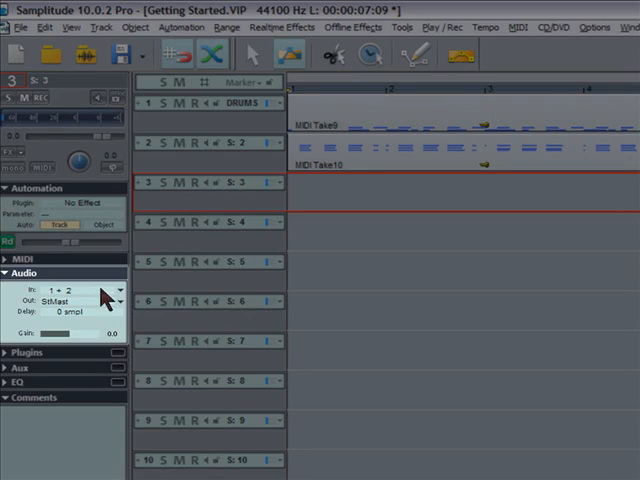
Step: Set track 3 to a Mono In input and rename it BASS
{"action": "left_click", "coordinate": [80, 288]}
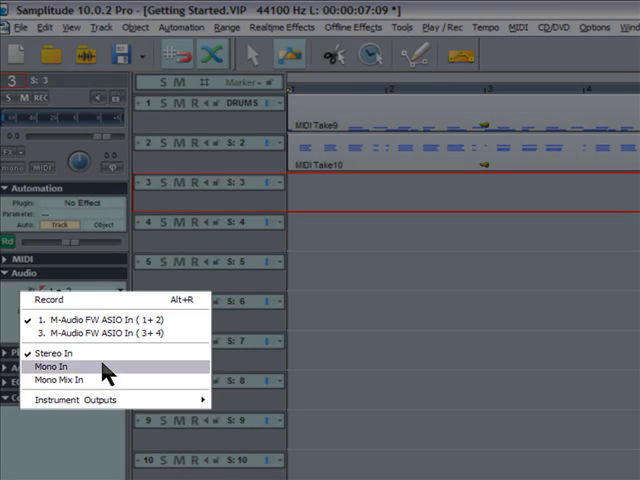
{"action": "left_click", "coordinate": [60, 368]}
{"action": "type", "text": "B"}
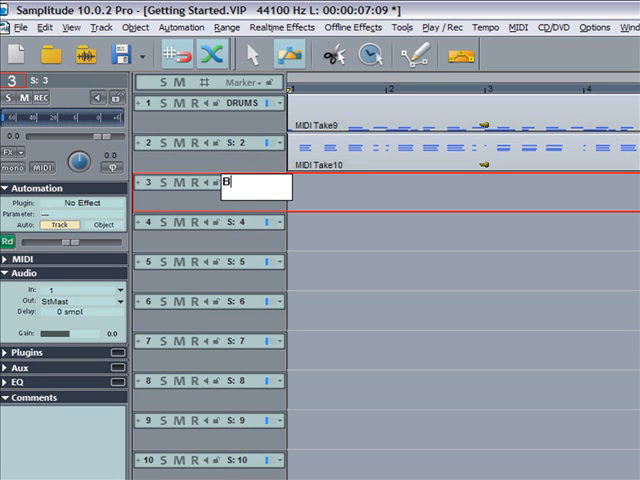
{"action": "type", "text": "ASS"}
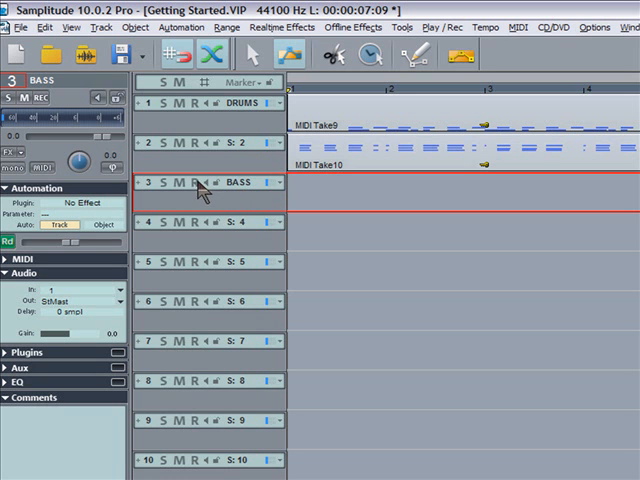
{"action": "left_click", "coordinate": [180, 182]}
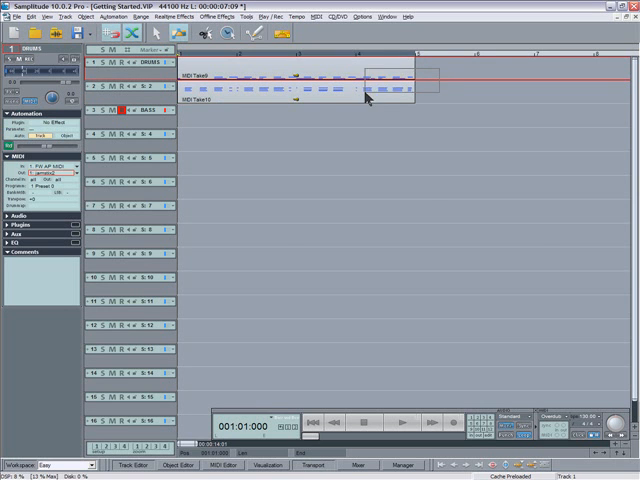
Step: Duplicate the selected drum and organ takes with Ctrl+D so each is followed by a copy
{"action": "key", "text": "Ctrl+D"}
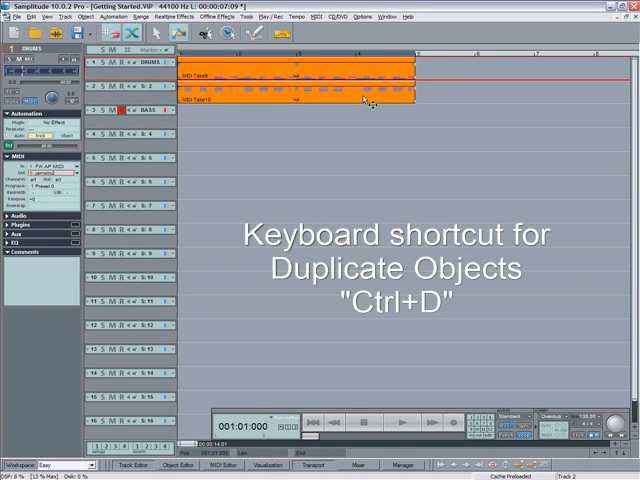
{"action": "key", "text": "Ctrl+D"}
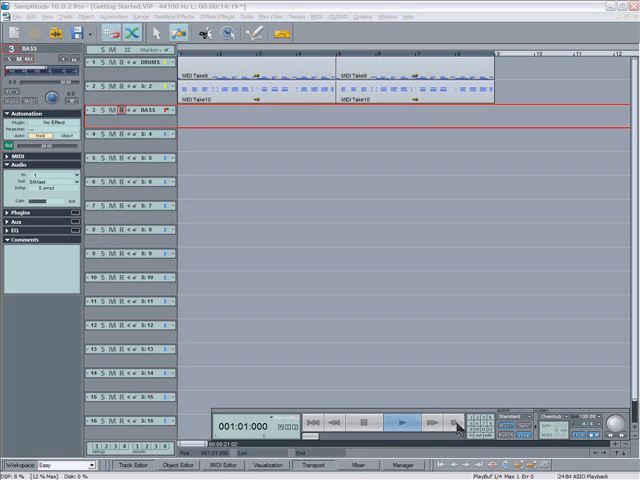
Step: Record the bass audio take Take01 onto the armed BASS track, then stop
{"action": "left_click", "coordinate": [452, 420]}
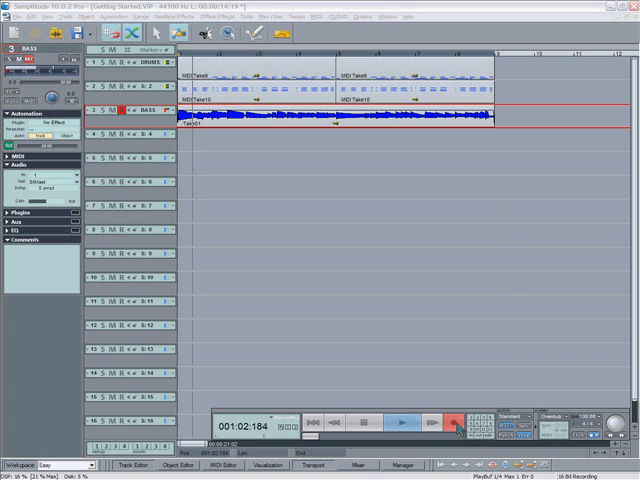
{"action": "left_click", "coordinate": [452, 424]}
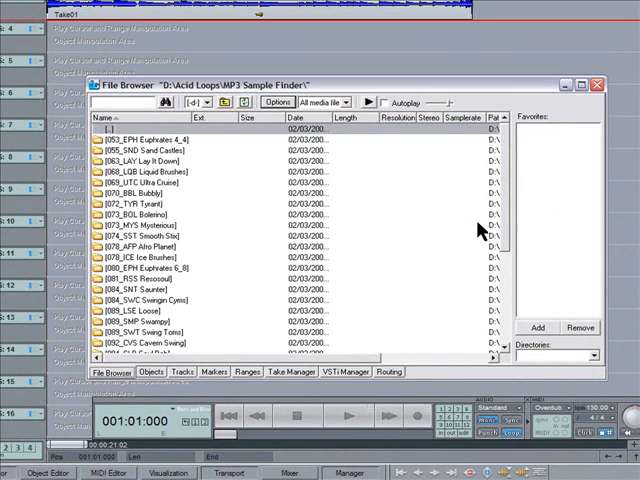
Step: Browse to the 084_SNT Saunter percussion loops folder in the file browser
{"action": "scroll", "scroll_direction": "down", "scroll_amount": 3}
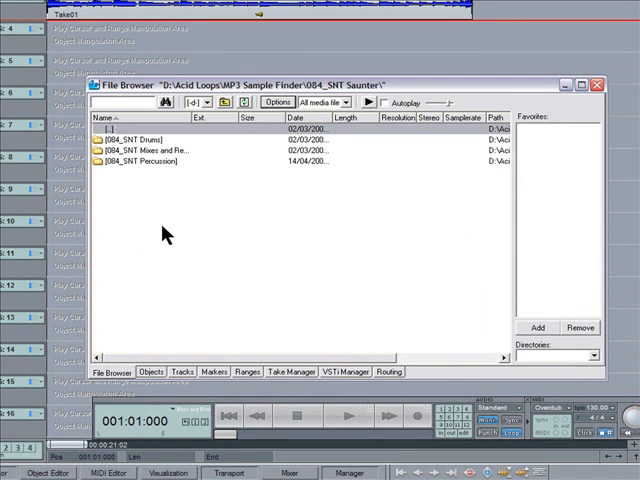
{"action": "double_click", "coordinate": [140, 162]}
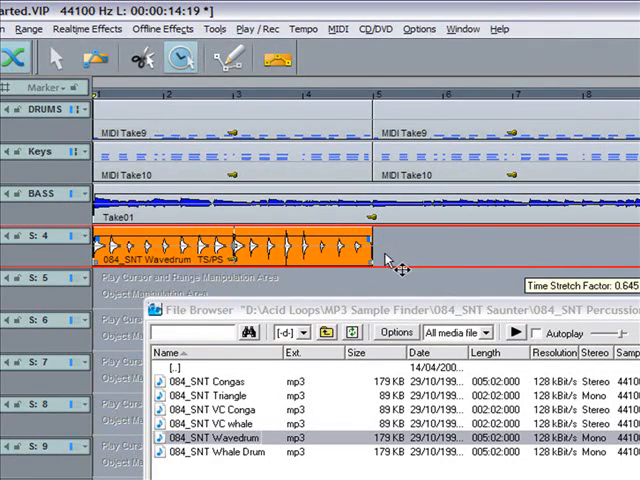
{"action": "mouse_move", "coordinate": [344, 268]}
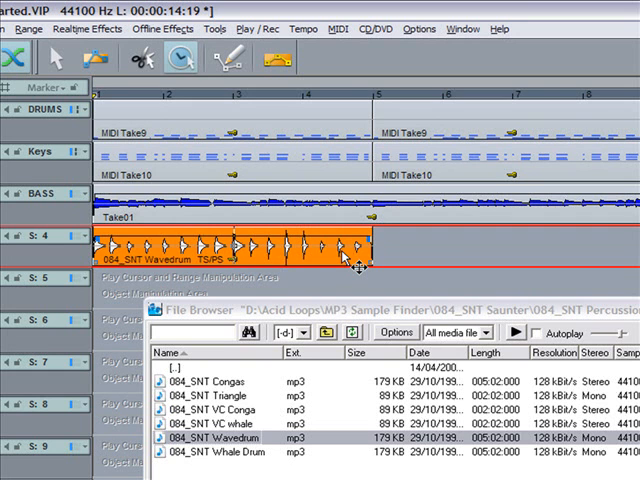